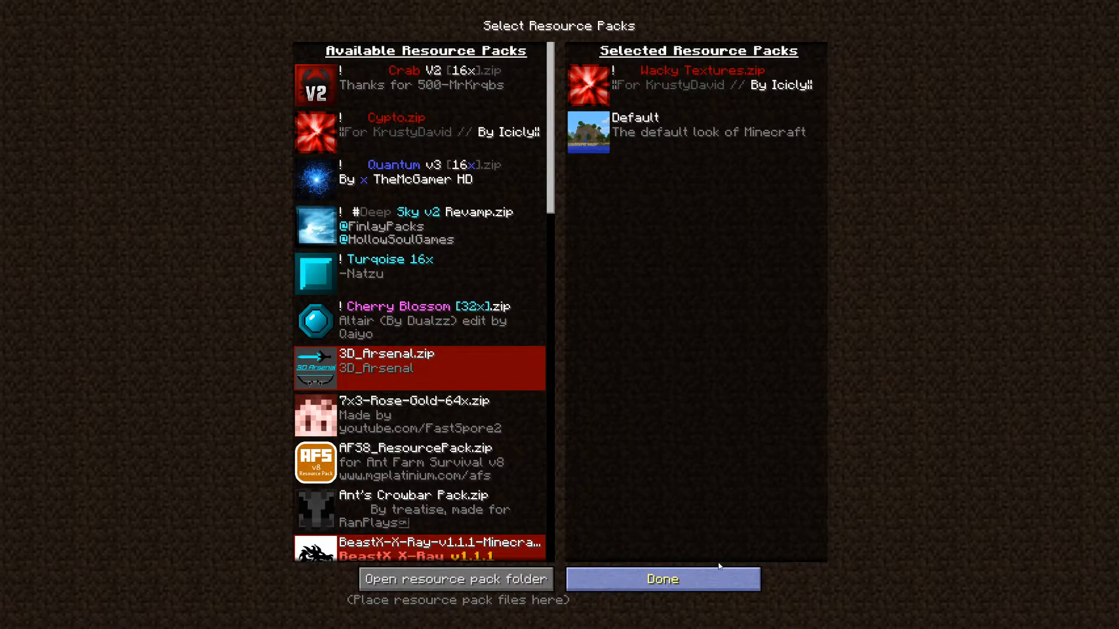
Apply the Wacky Textures resource pack and return from Options to the game
{"action": "left_click", "coordinate": [661, 579]}
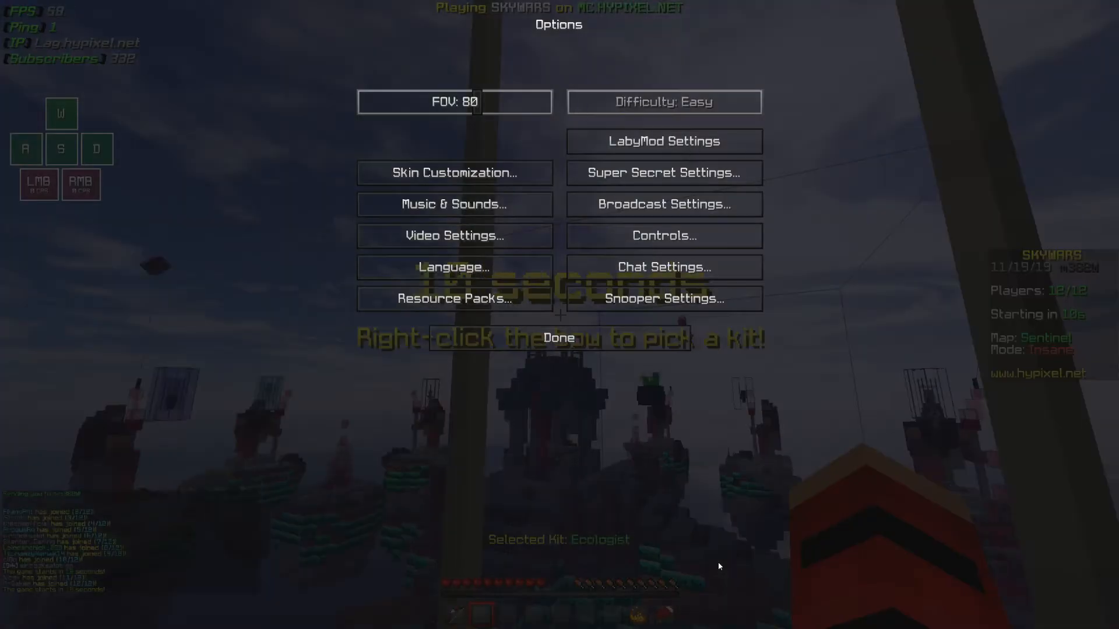
{"action": "left_click", "coordinate": [558, 338]}
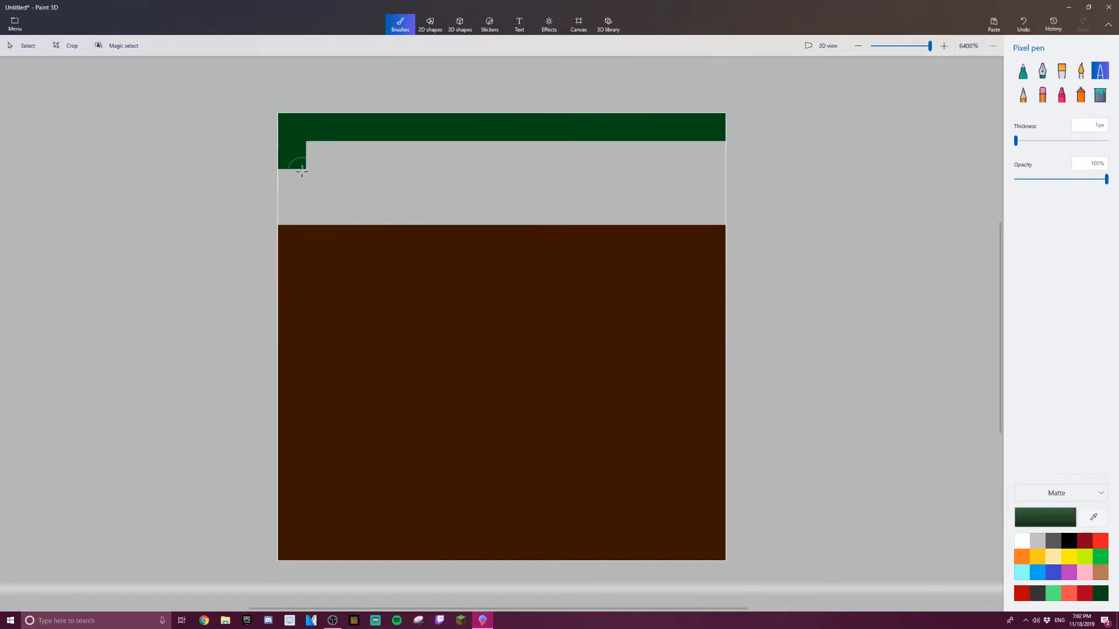
Extend the green grass edge along the top of the dirt drawing
{"action": "left_click_drag", "start_coordinate": [303, 168], "coordinate": [500, 165]}
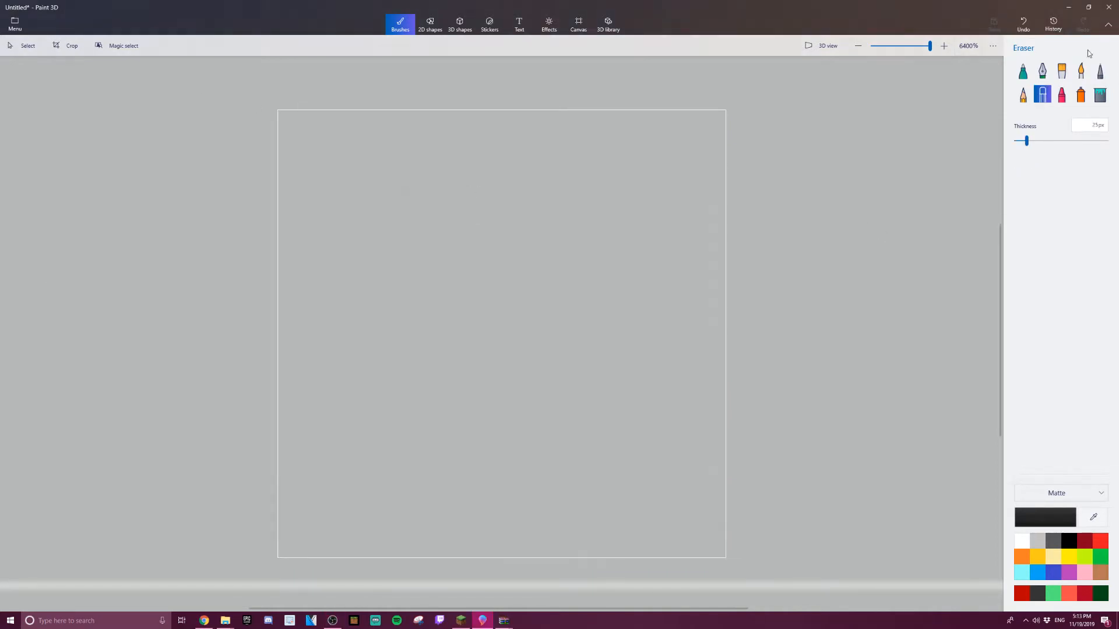
Draw the black, orange, yellow and red fireball and save it as a PNG in the chosen folder
{"action": "left_click", "coordinate": [1099, 71]}
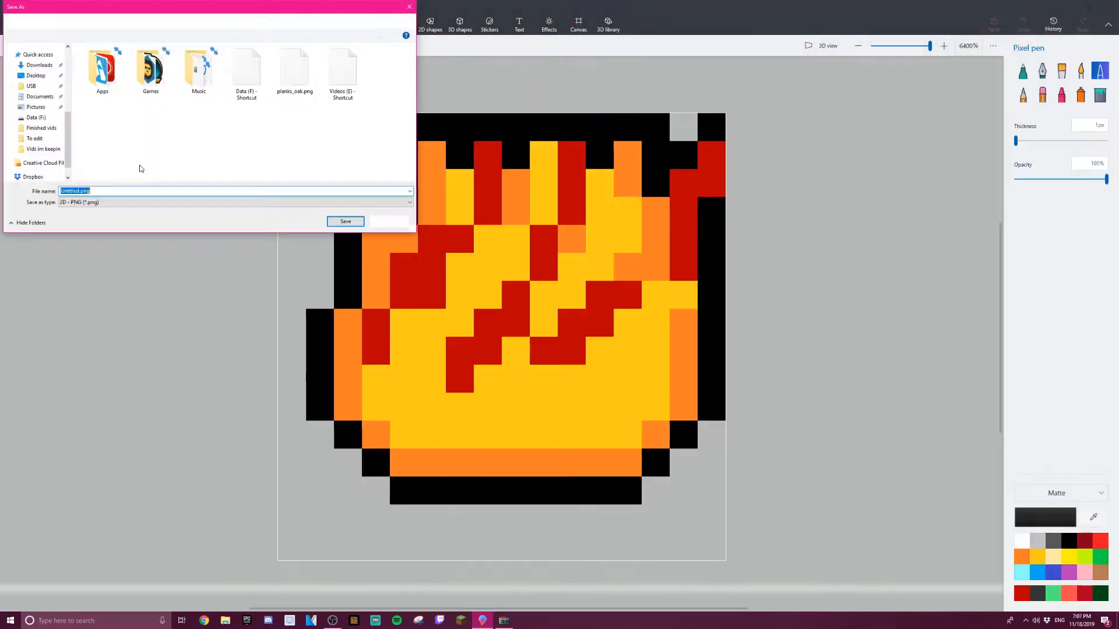
{"action": "left_click", "coordinate": [345, 220]}
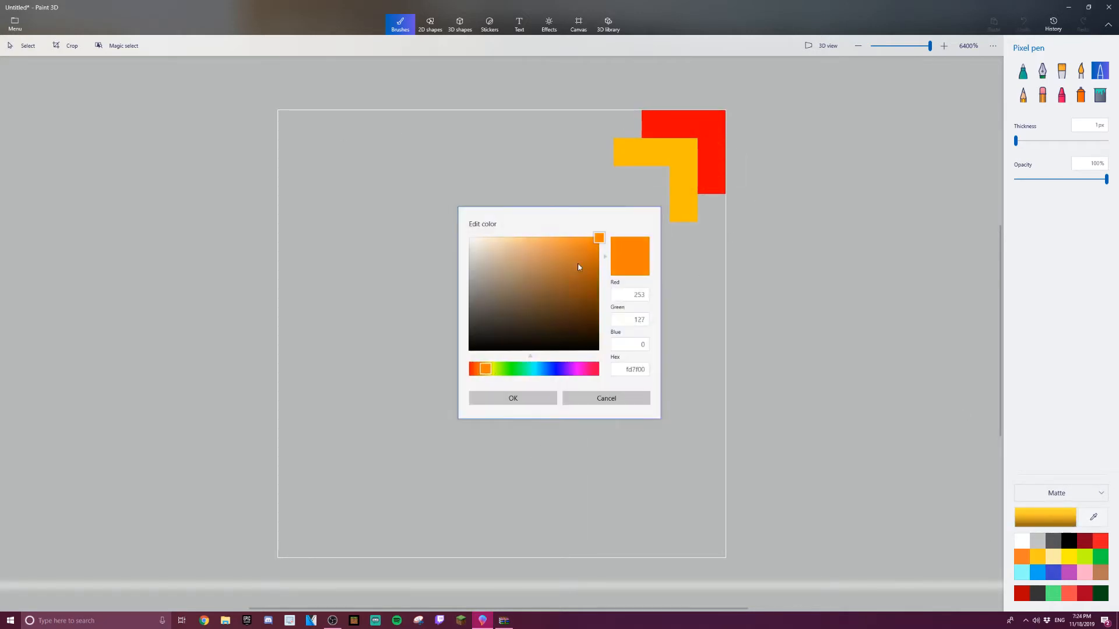
Mix custom orange and purple for the rainbow blade squares, then bring up the Menu
{"action": "left_click", "coordinate": [513, 399]}
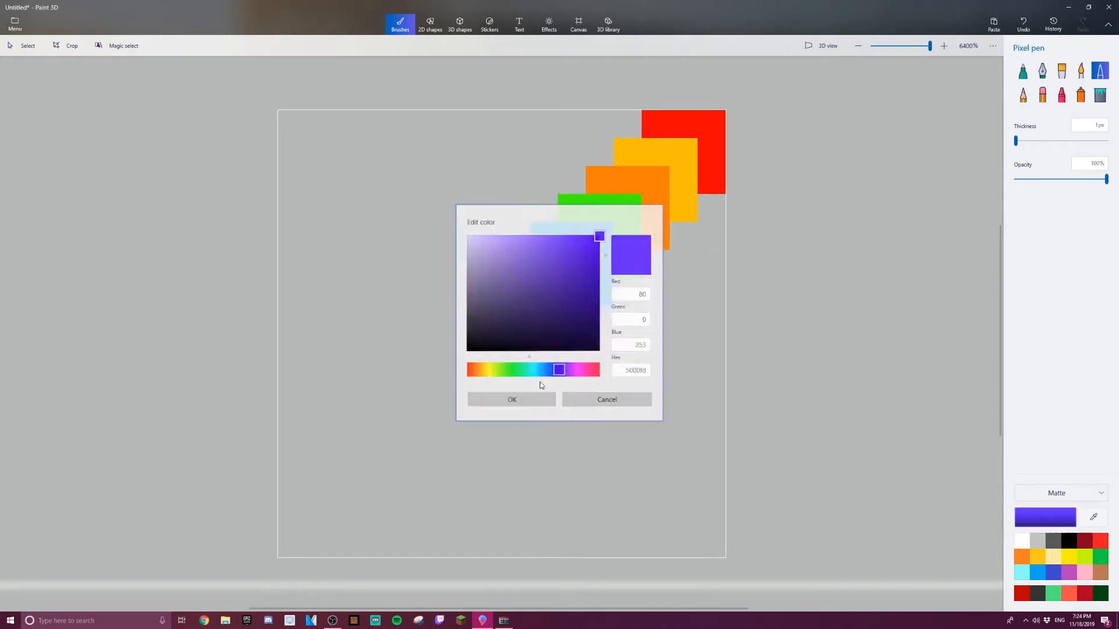
{"action": "left_click", "coordinate": [511, 398]}
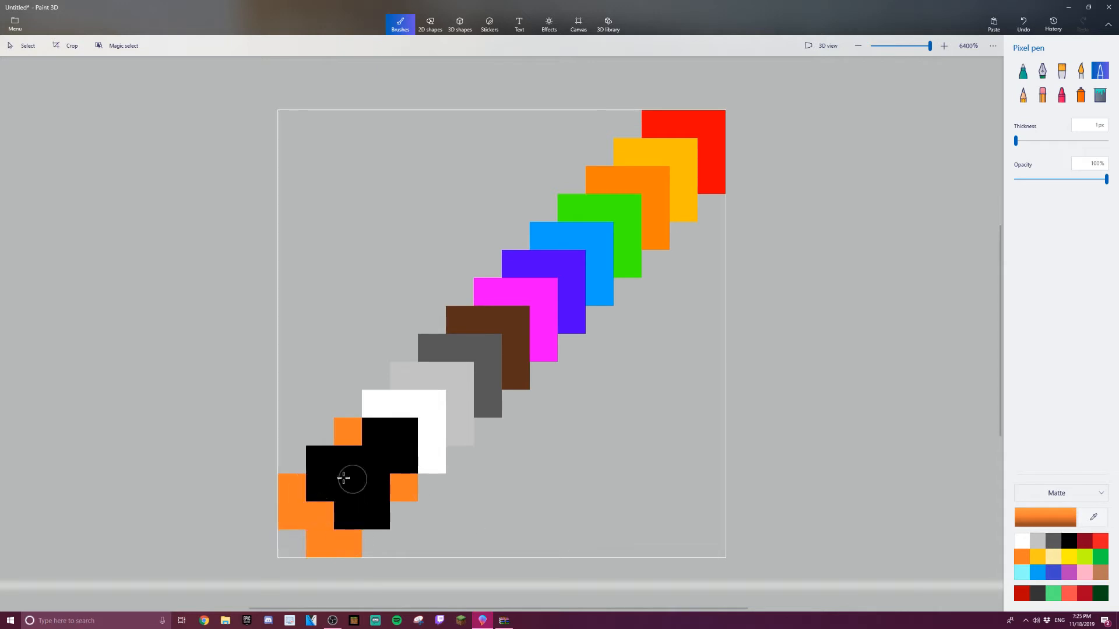
{"action": "left_click", "coordinate": [14, 23]}
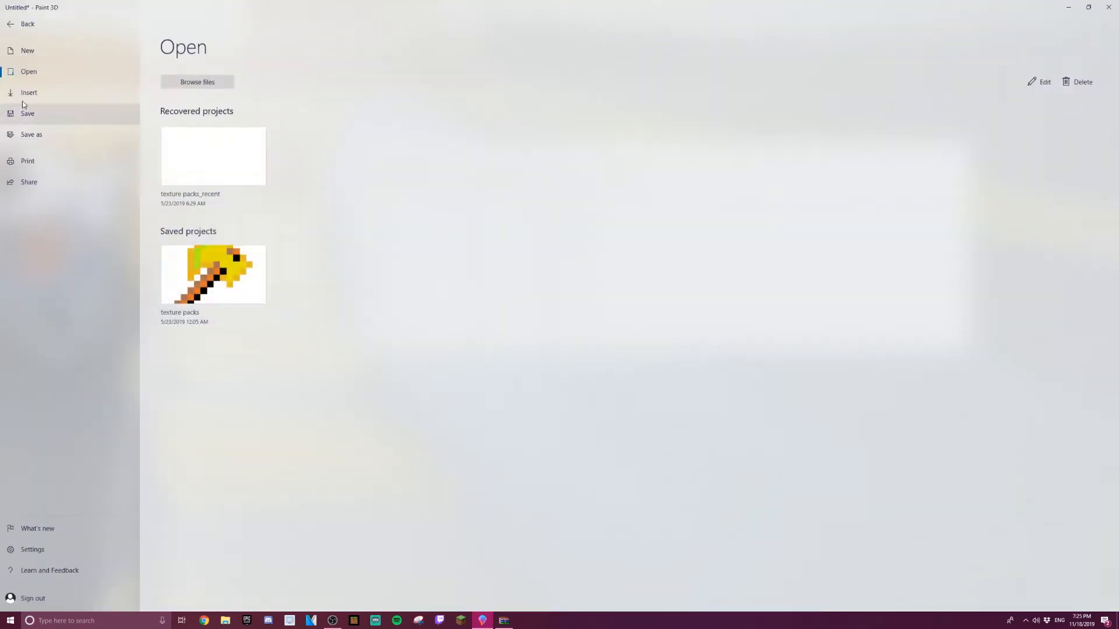
Draw the red, white, black and grey Poké Ball on a new canvas and save it as PNG
{"action": "left_click", "coordinate": [32, 134]}
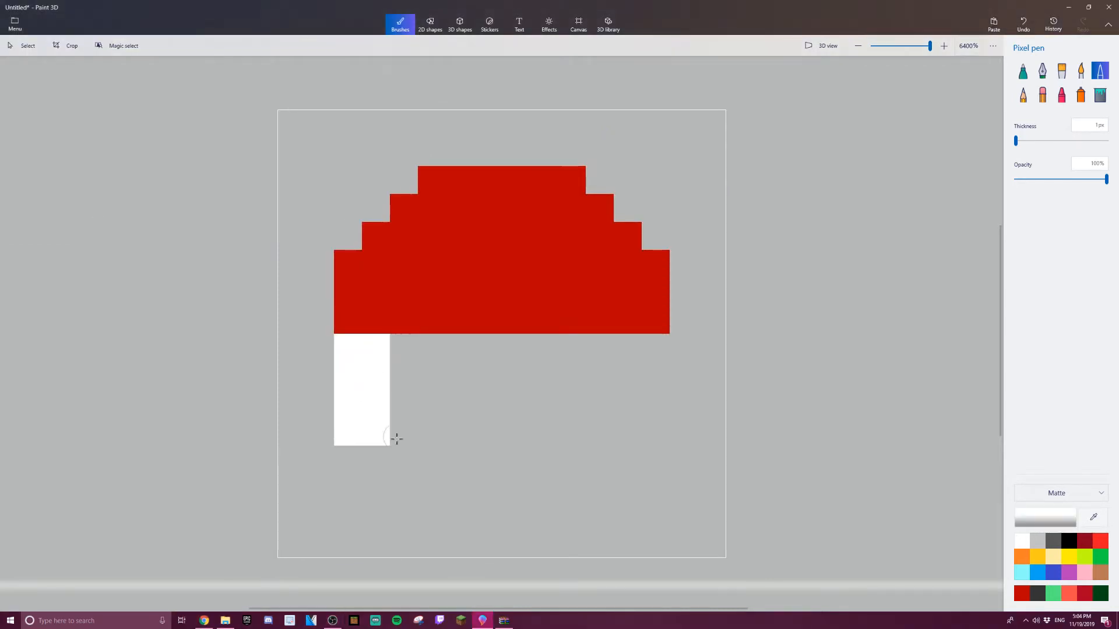
{"action": "left_click", "coordinate": [1068, 541]}
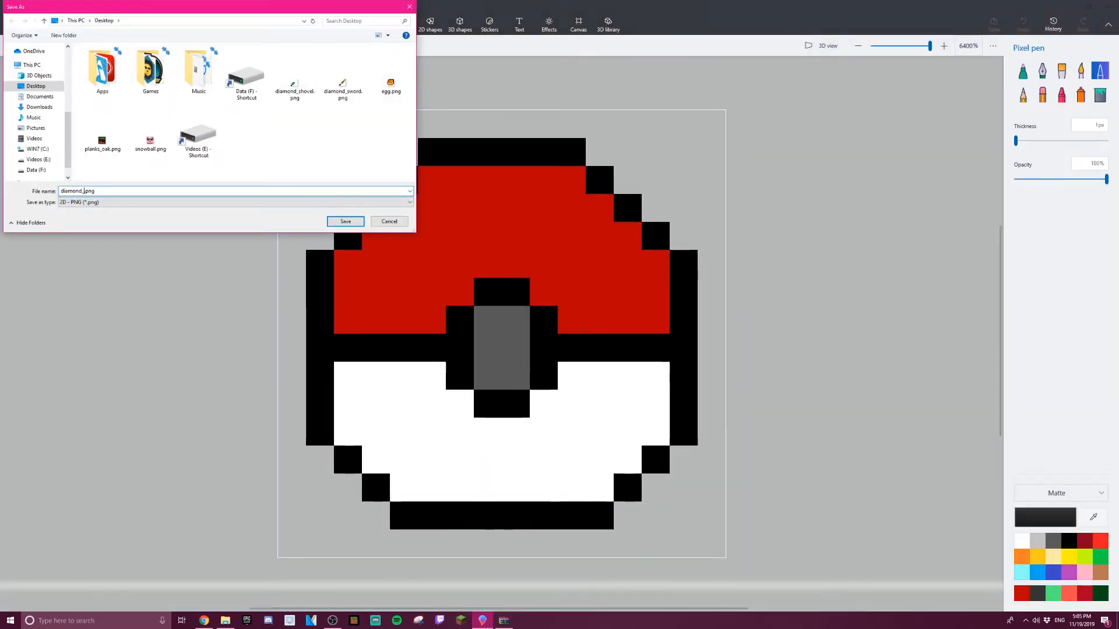
{"action": "left_click", "coordinate": [345, 221]}
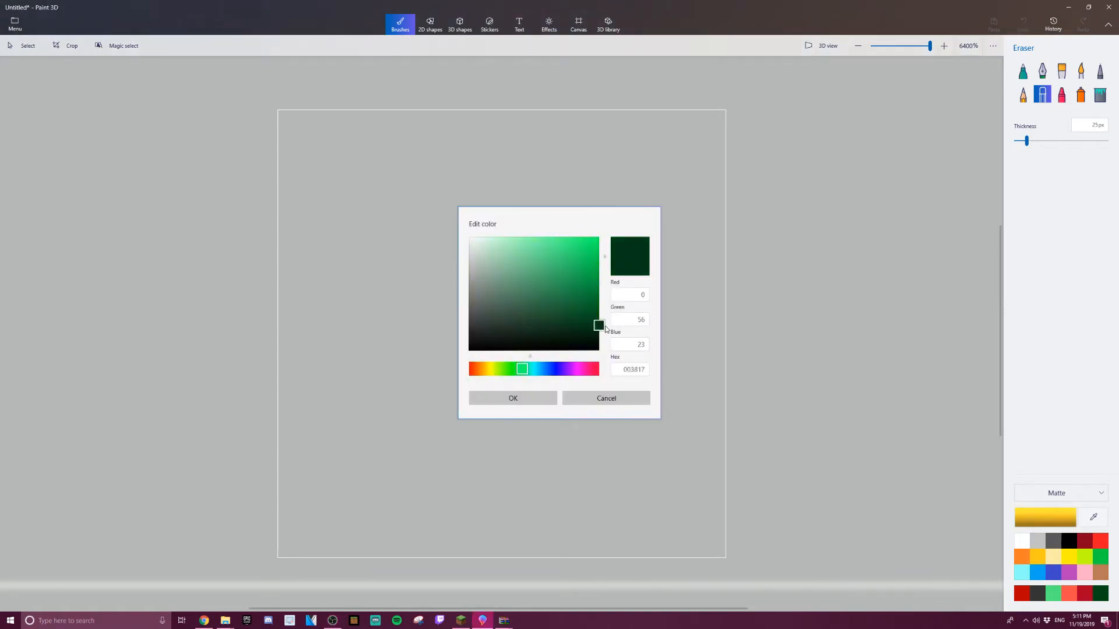
Mix a dark green for the bottom band, then a lighter green for the next band
{"action": "left_click", "coordinate": [513, 398]}
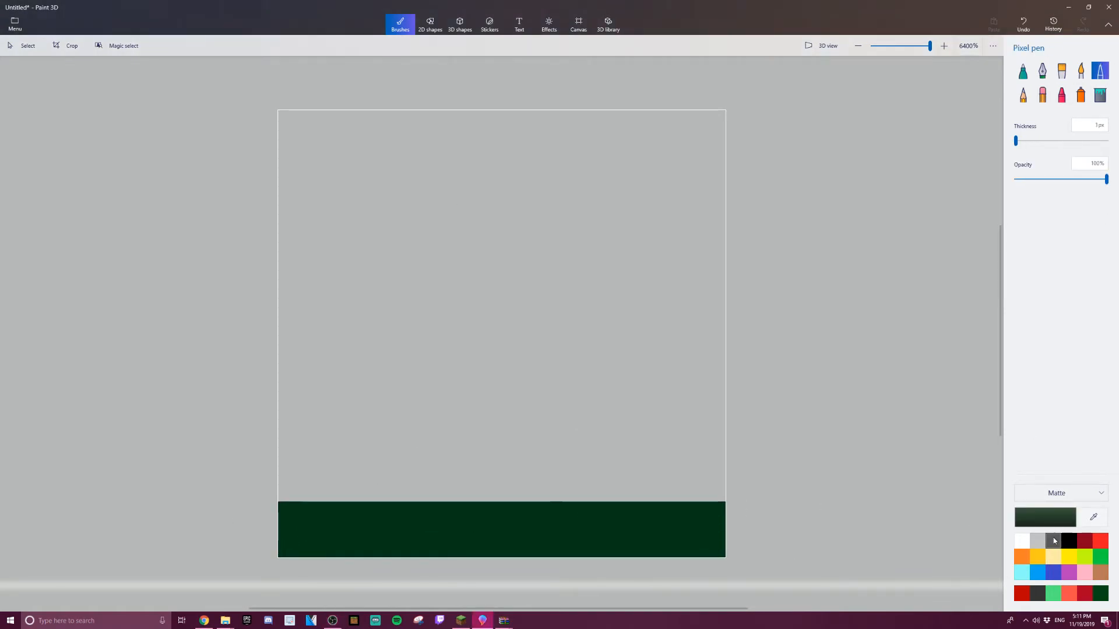
{"action": "left_click", "coordinate": [1092, 516]}
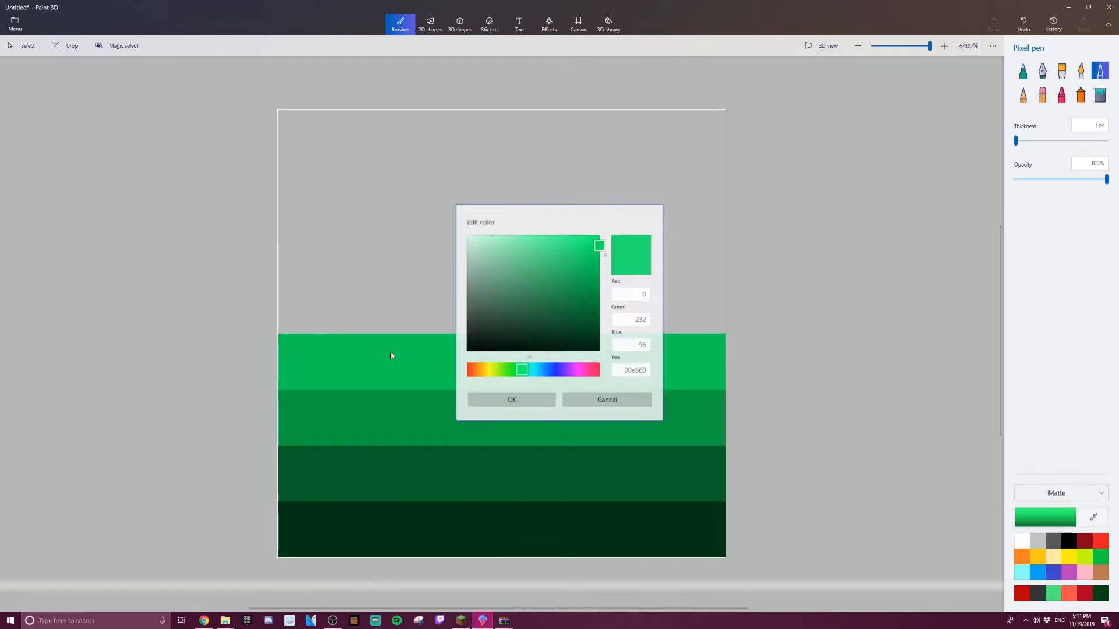
{"action": "left_click", "coordinate": [510, 398]}
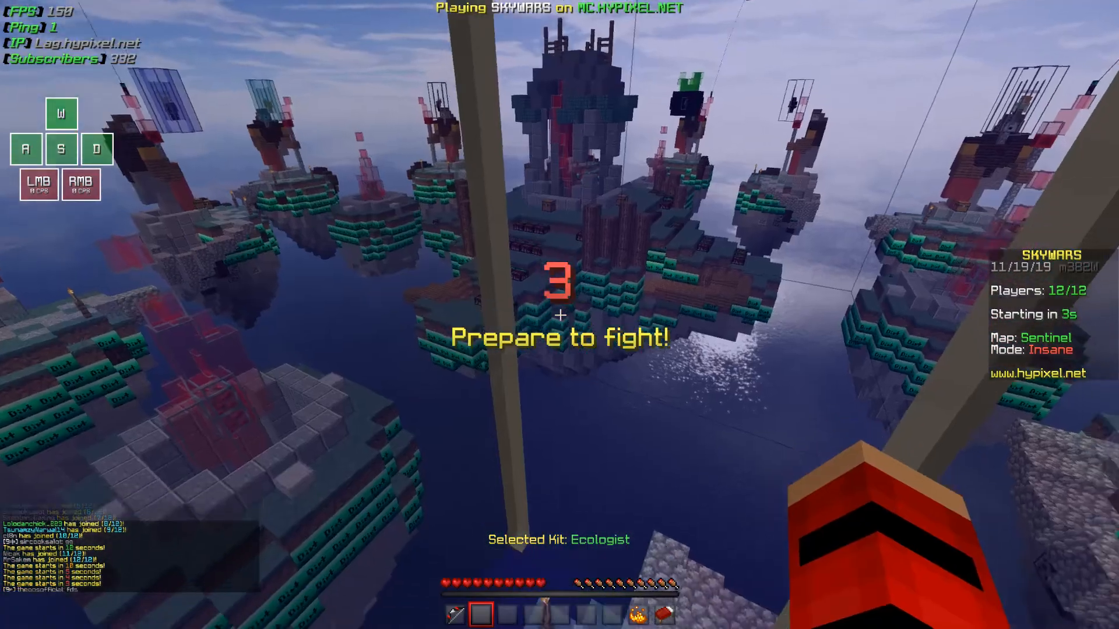
{"action": "mouse_move", "coordinate": [560, 315]}
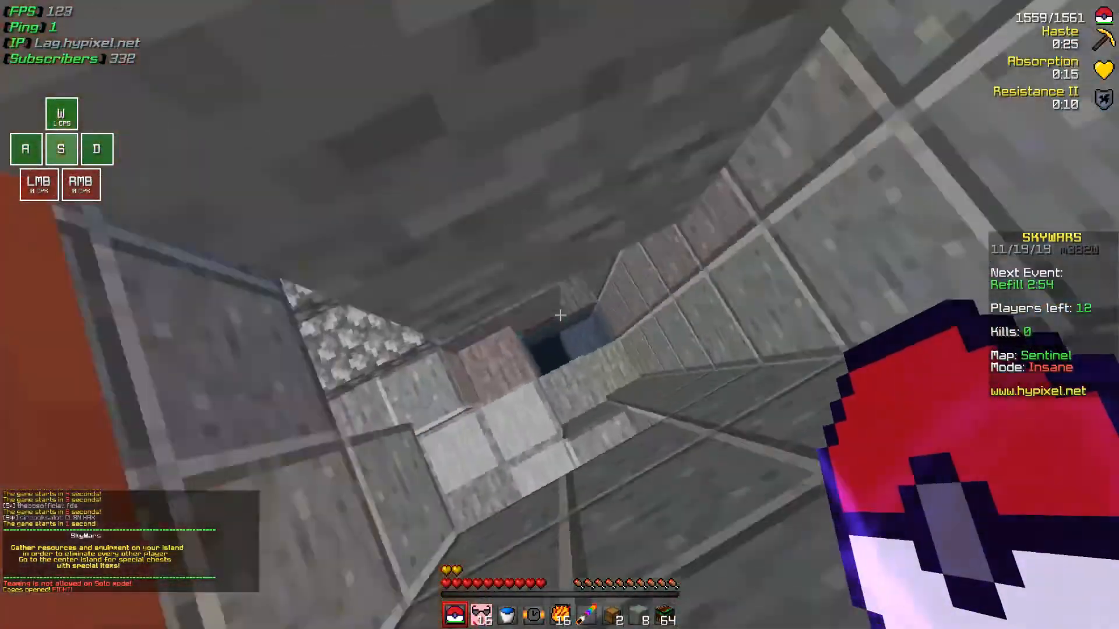
Check the inventory during the SkyWars match with the custom grass blocks
{"action": "key", "text": "e"}
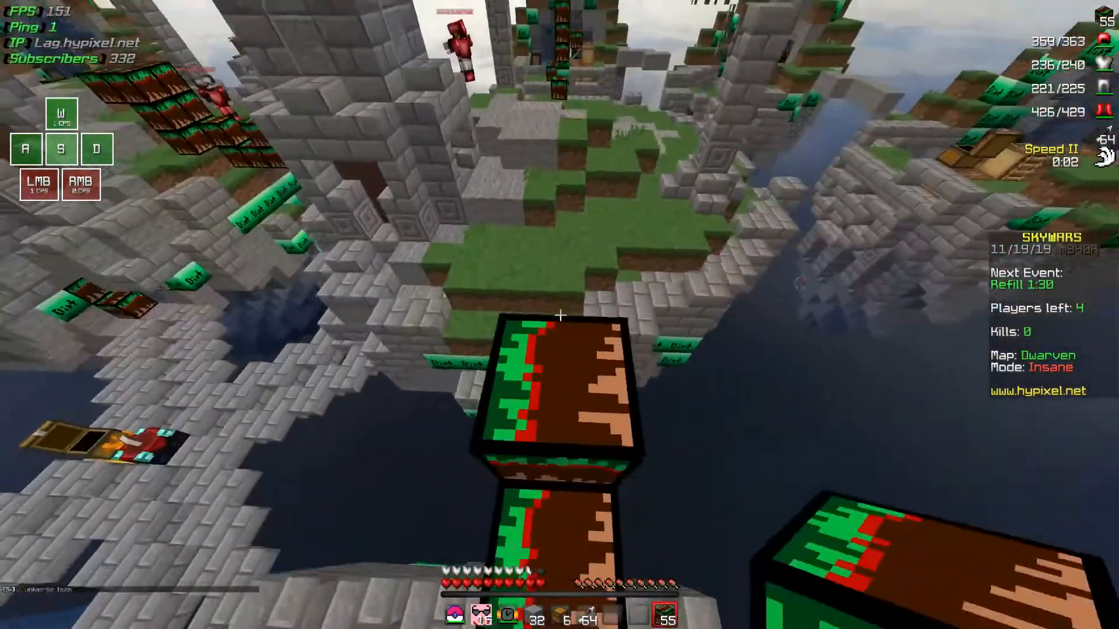
{"action": "mouse_move", "coordinate": [559, 314]}
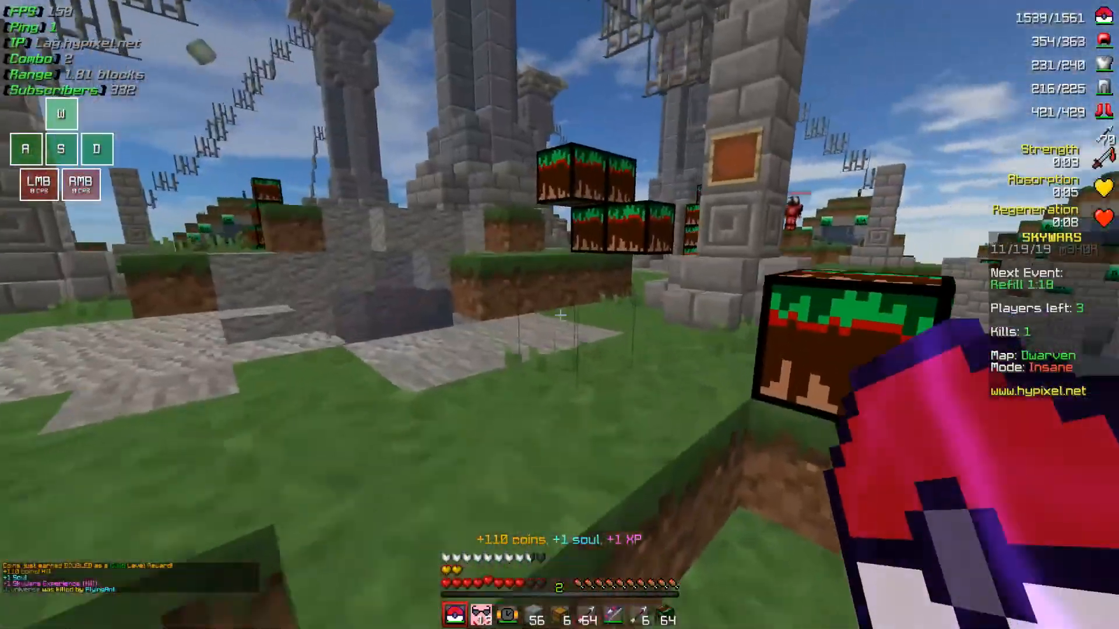
{"action": "mouse_move", "coordinate": [559, 315]}
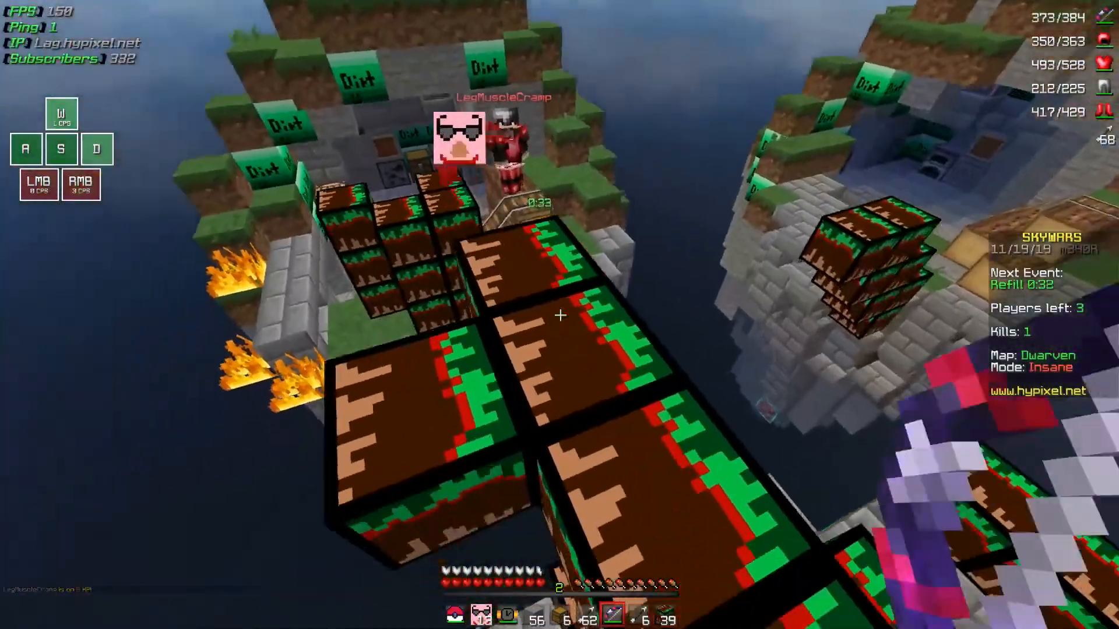